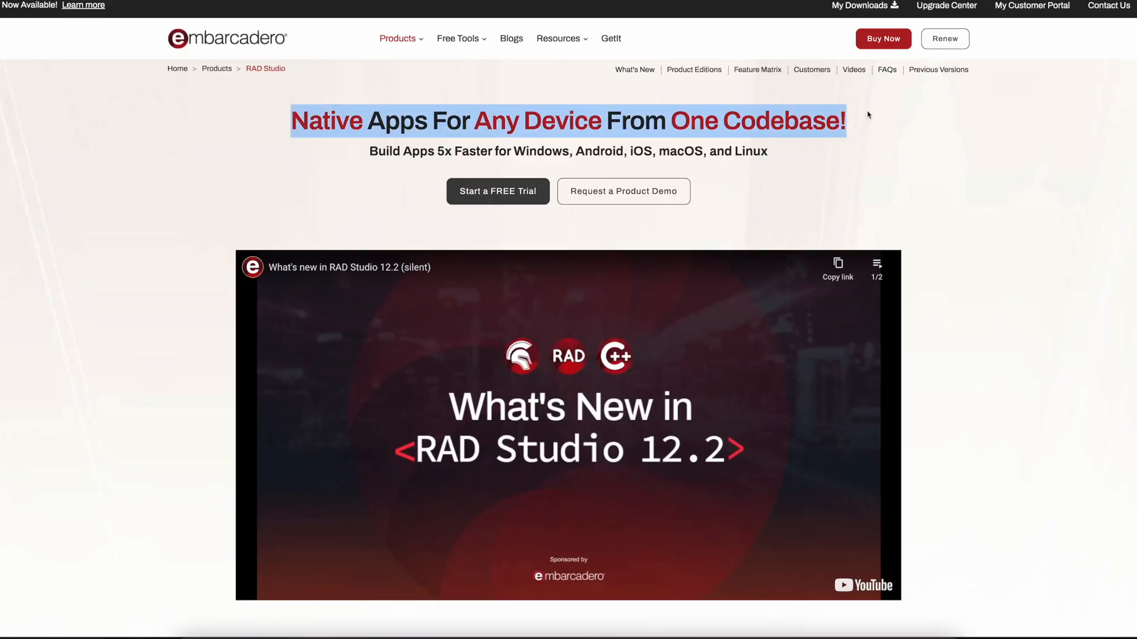
Step: Advance the One Codebase carousel to the Linux and Windows 11 features, then reach Try RAD Studio Now
scroll(down, 3)
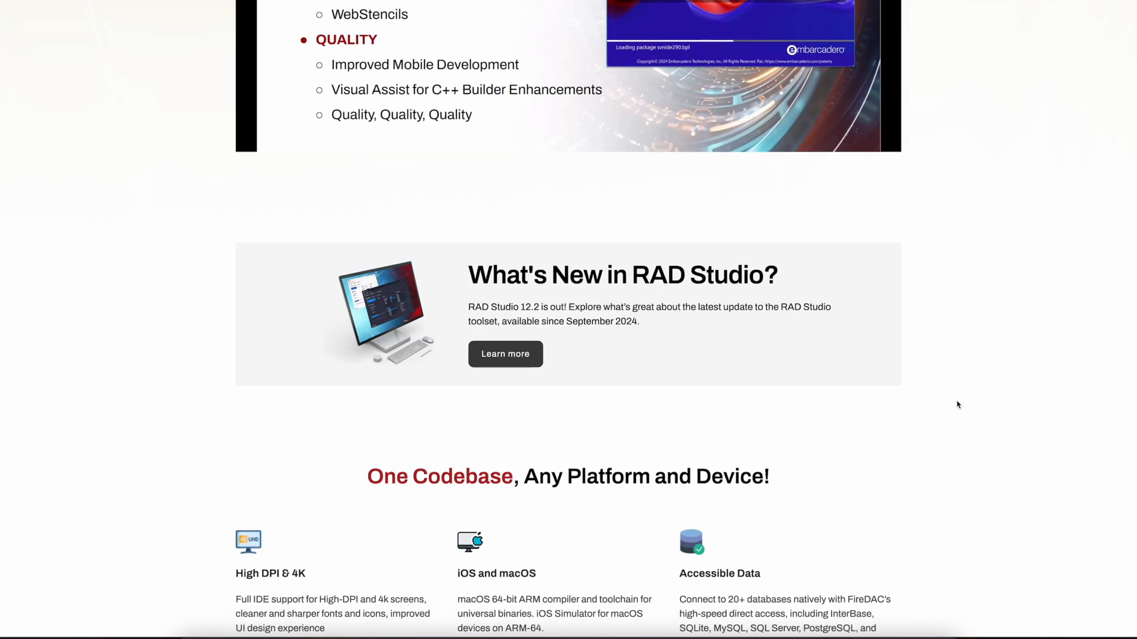
scroll(down, 3)
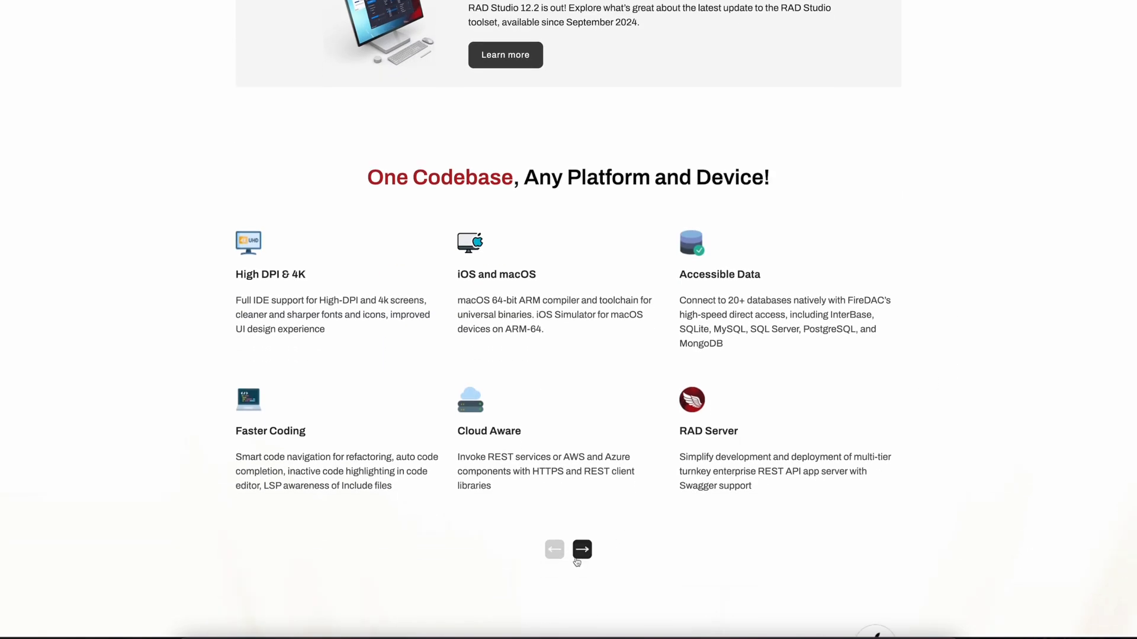
click(581, 550)
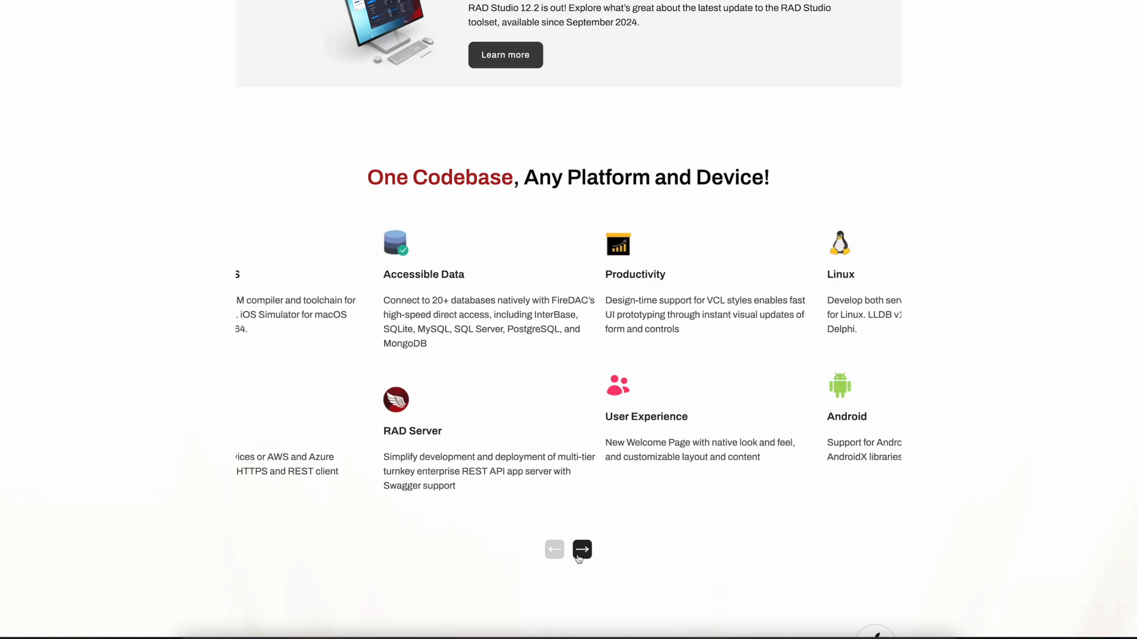
scroll(down, 3)
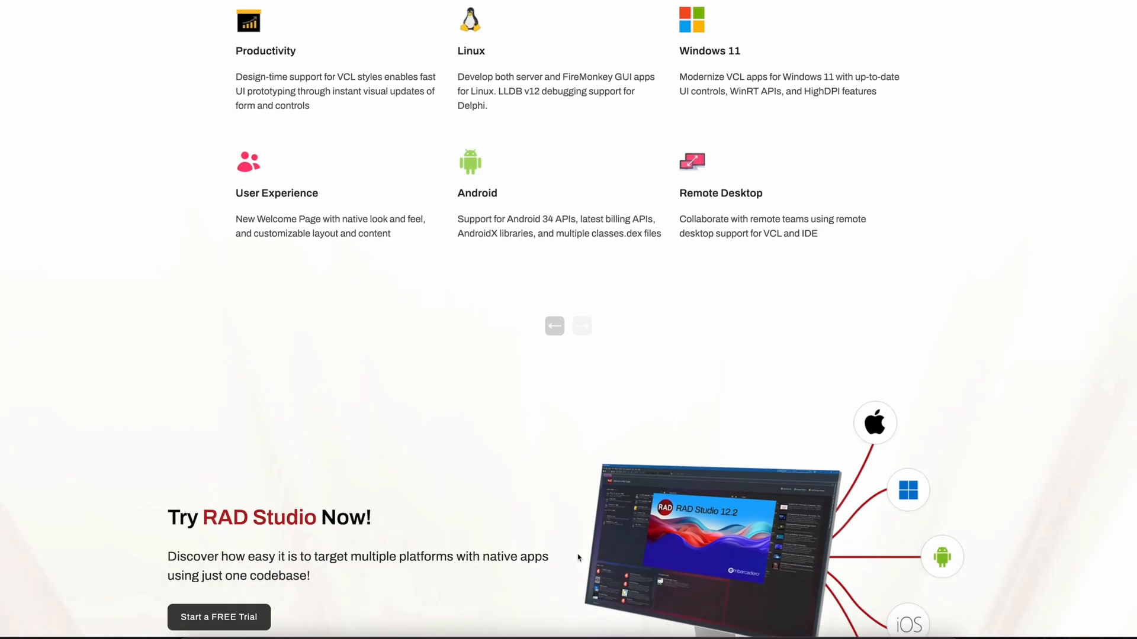
scroll(down, 3)
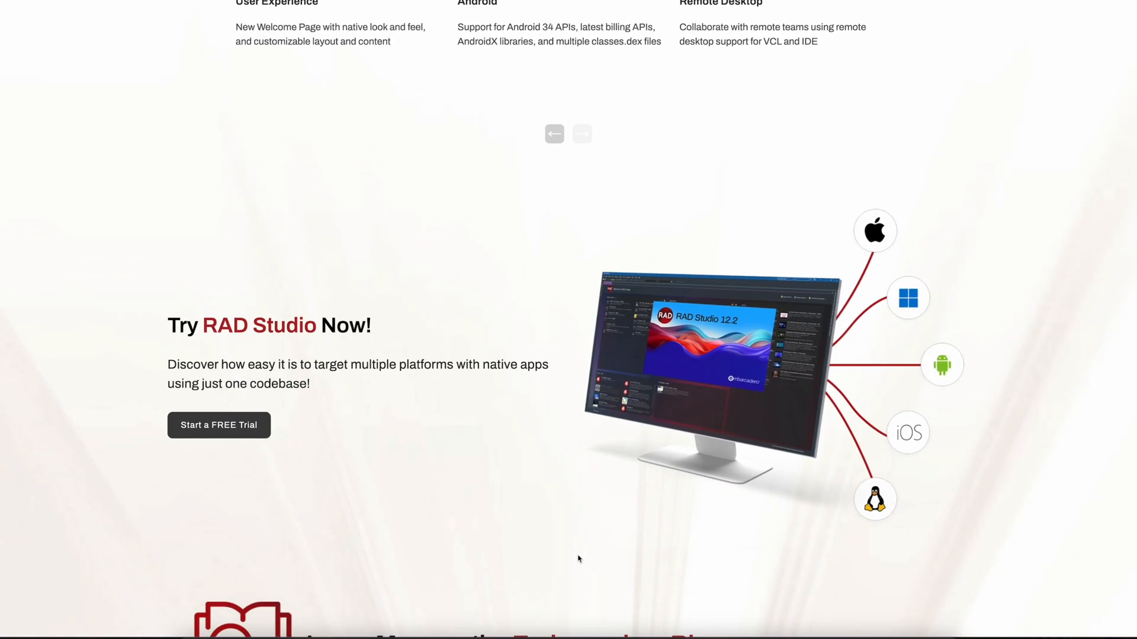